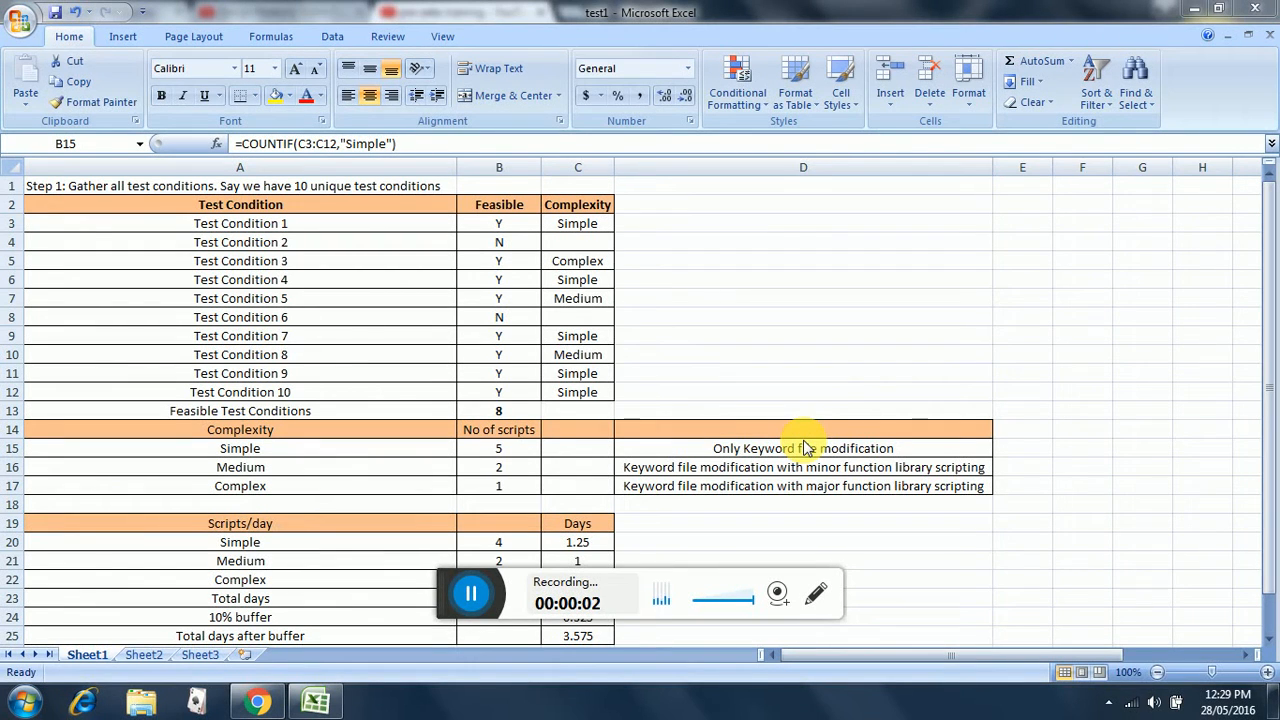
pyautogui.moveTo(784, 390)
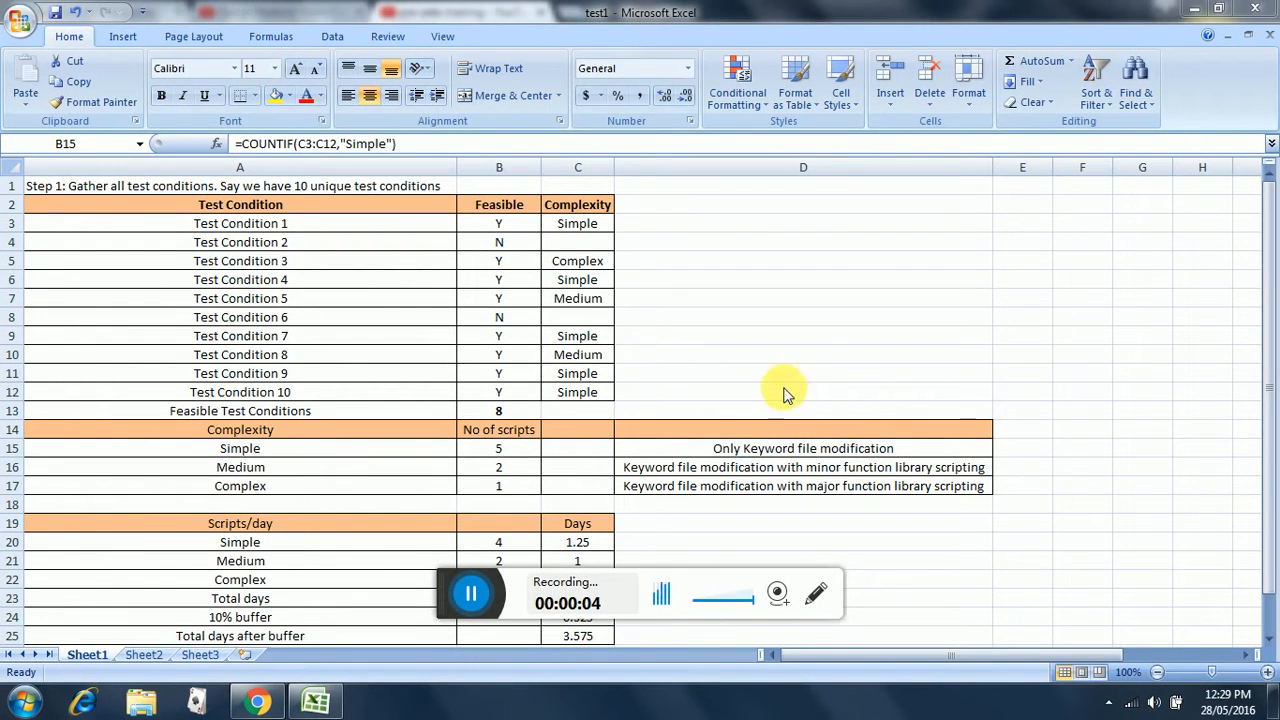
pyautogui.moveTo(764, 376)
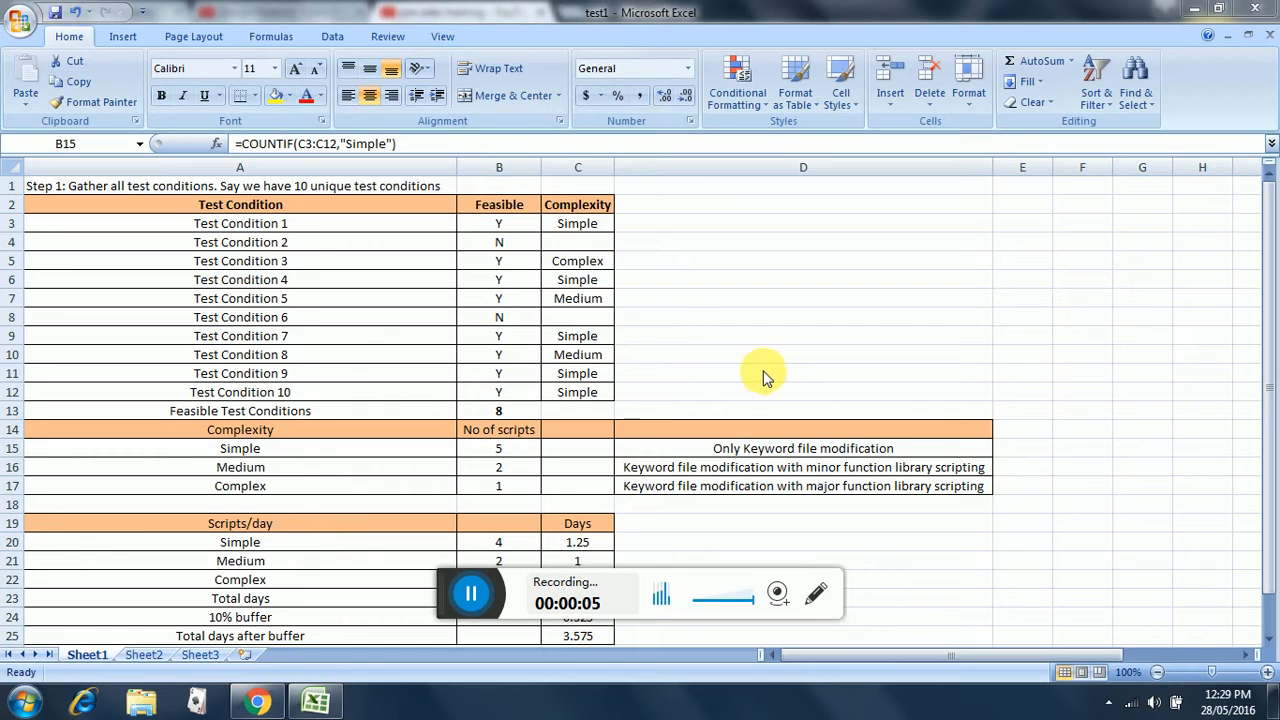
pyautogui.moveTo(656, 324)
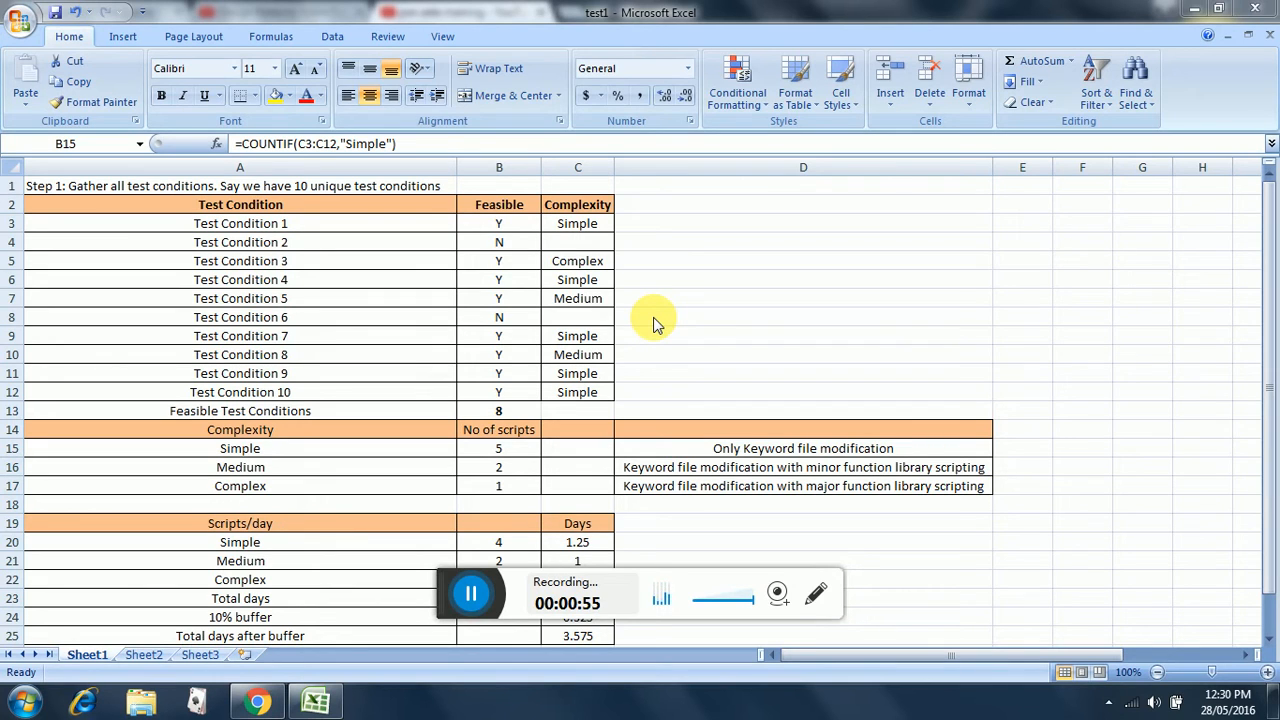
pyautogui.moveTo(980, 500)
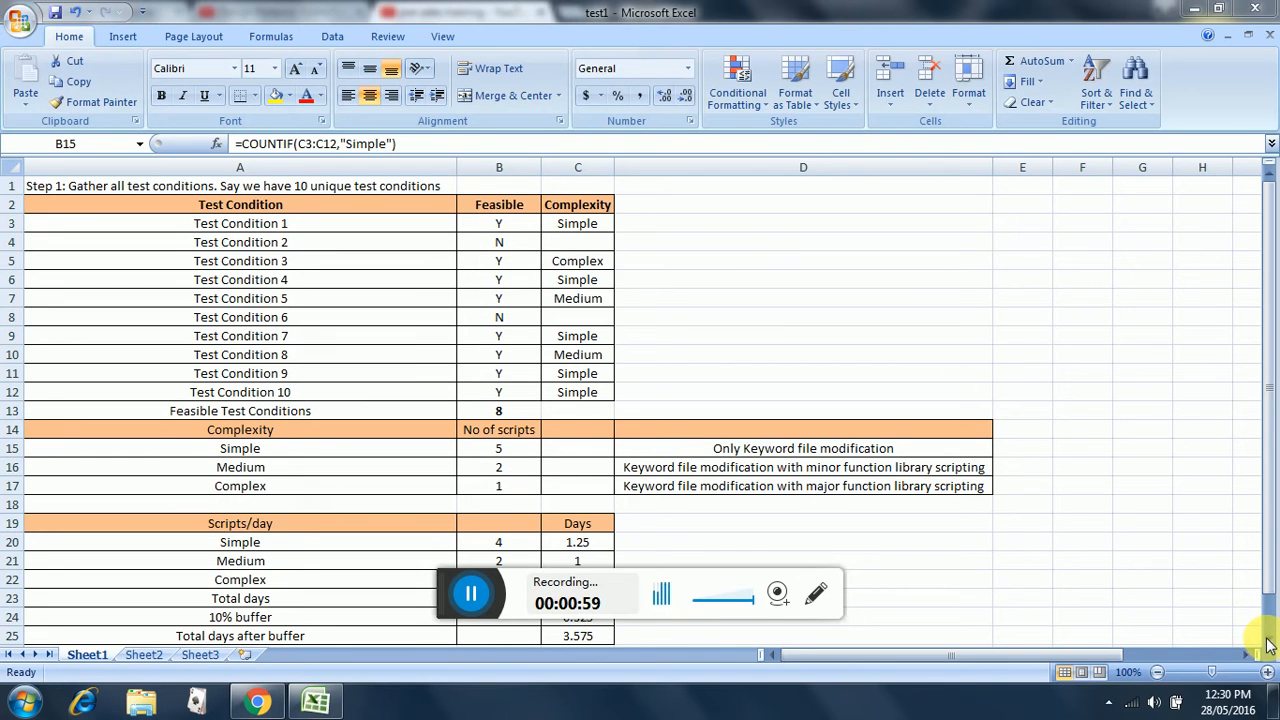
# - Scroll down to reveal rows 19-25 with Scripts/day, Total days and the 10% buffer total (3.575)
pyautogui.scroll(-3)
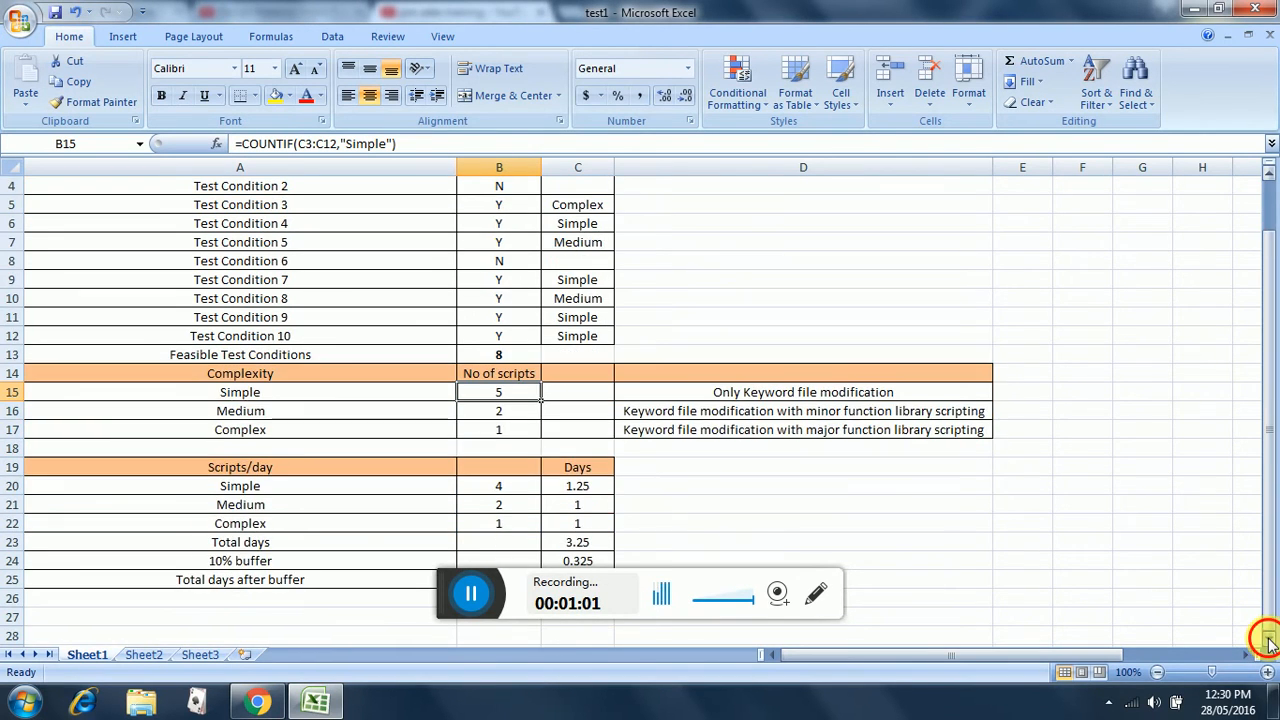
pyautogui.scroll(-3)
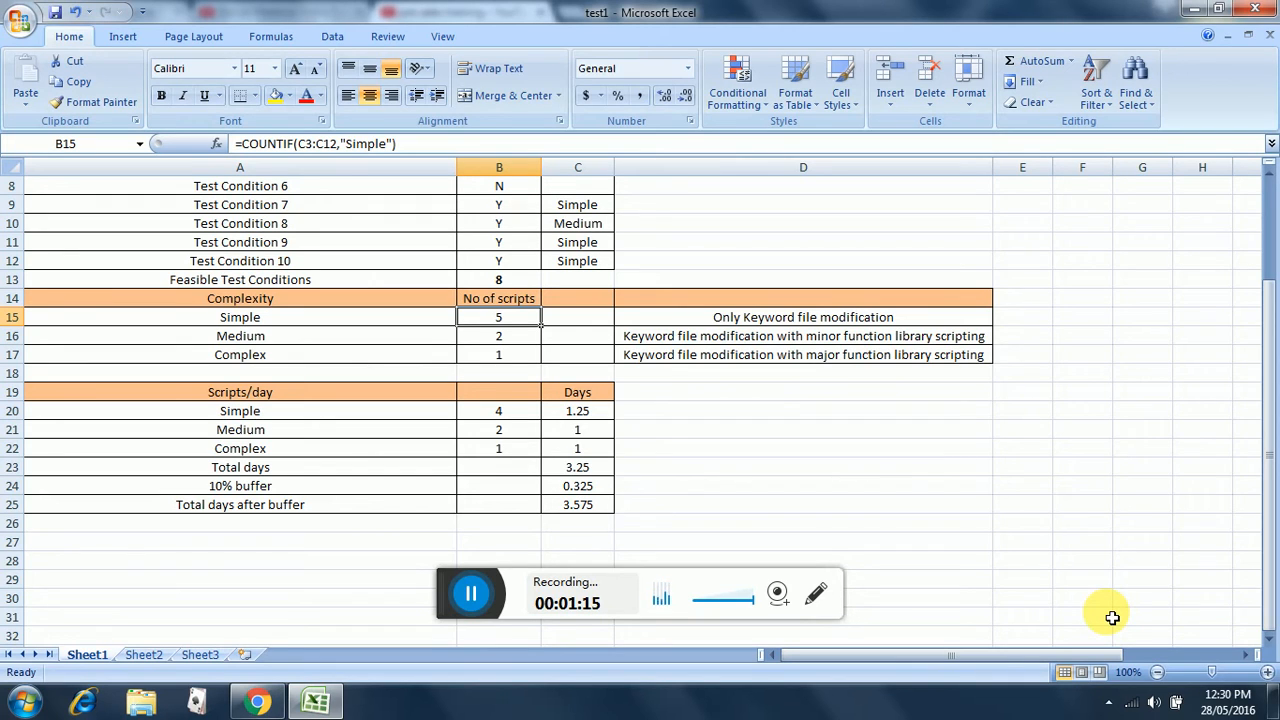
pyautogui.moveTo(952, 456)
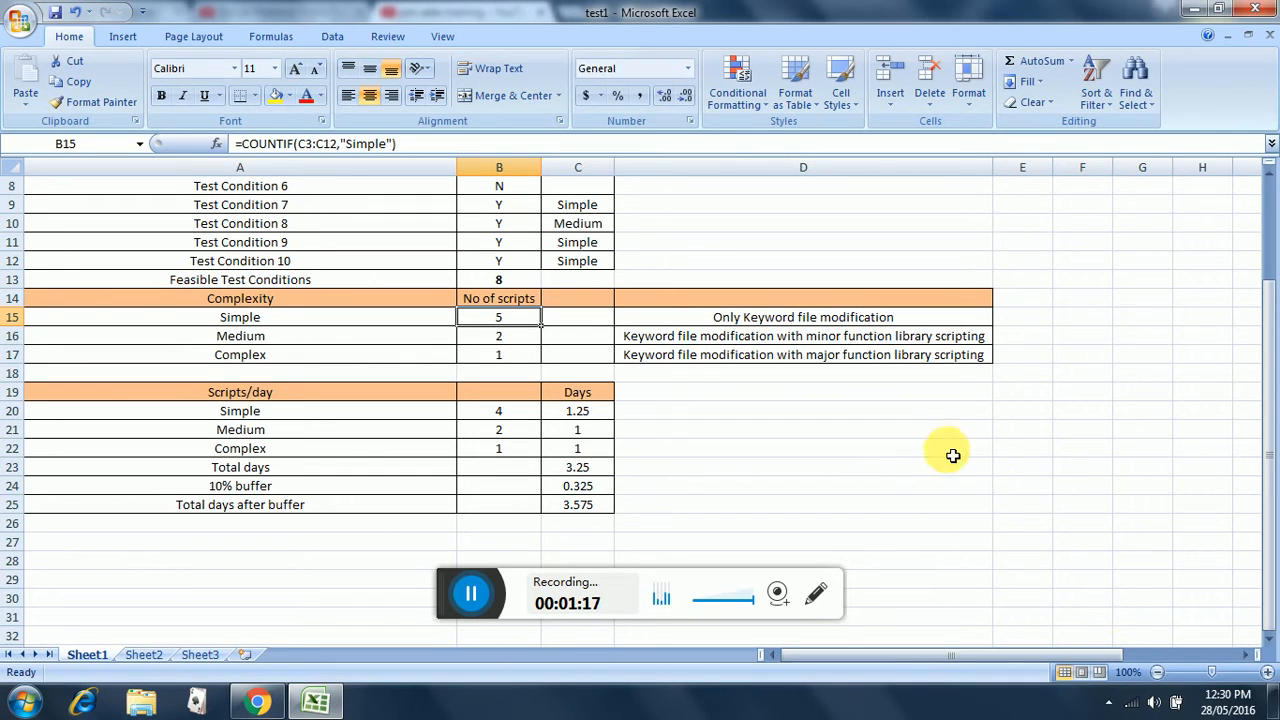
pyautogui.click(576, 412)
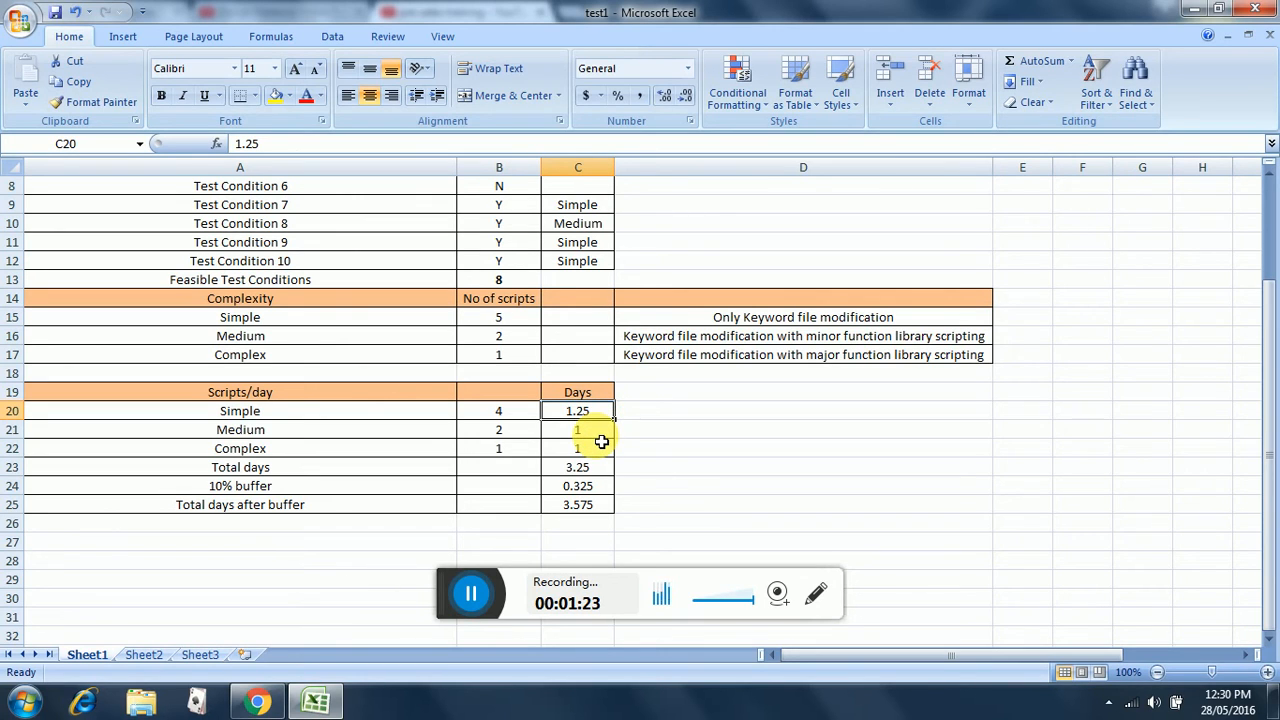
pyautogui.click(576, 428)
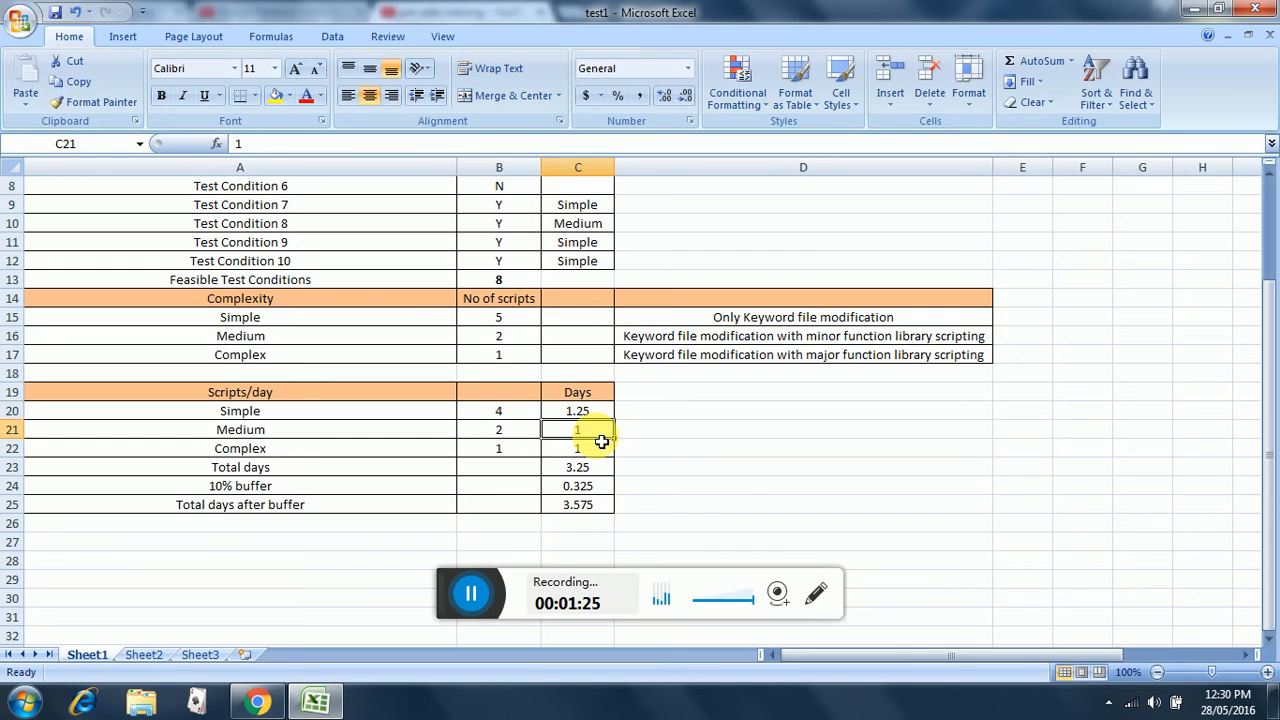
pyautogui.click(576, 448)
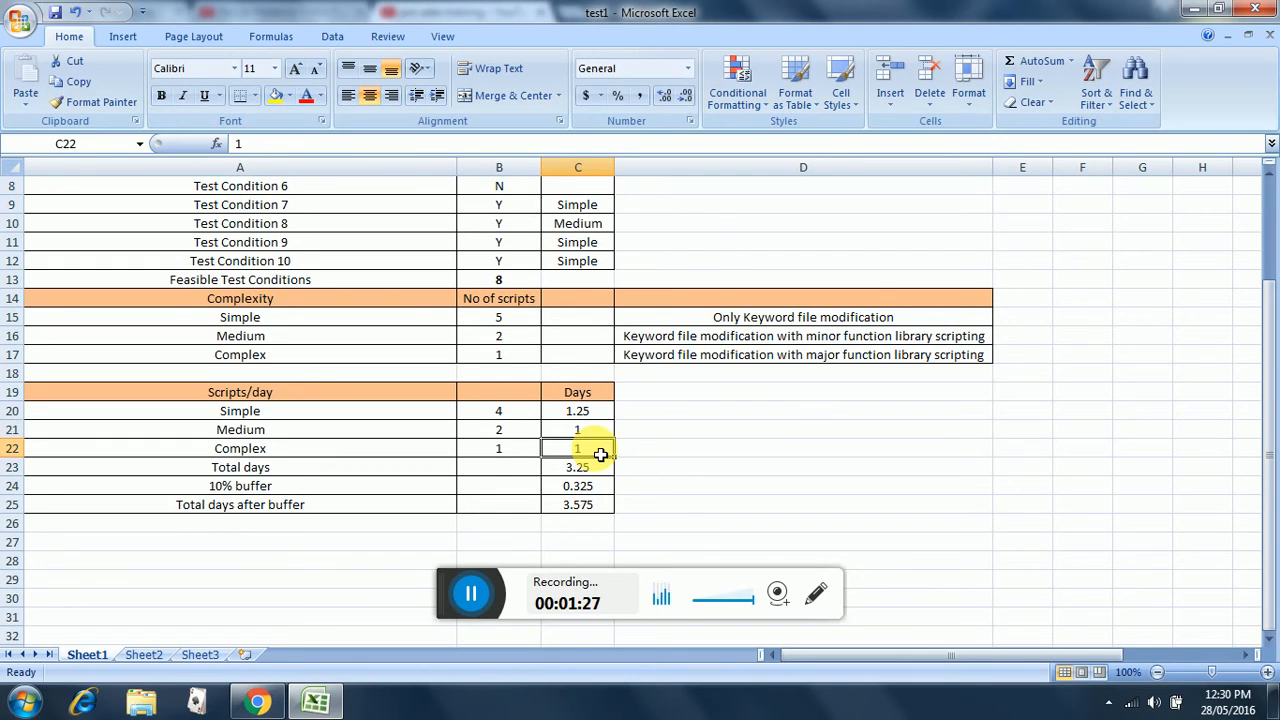
pyautogui.moveTo(600, 476)
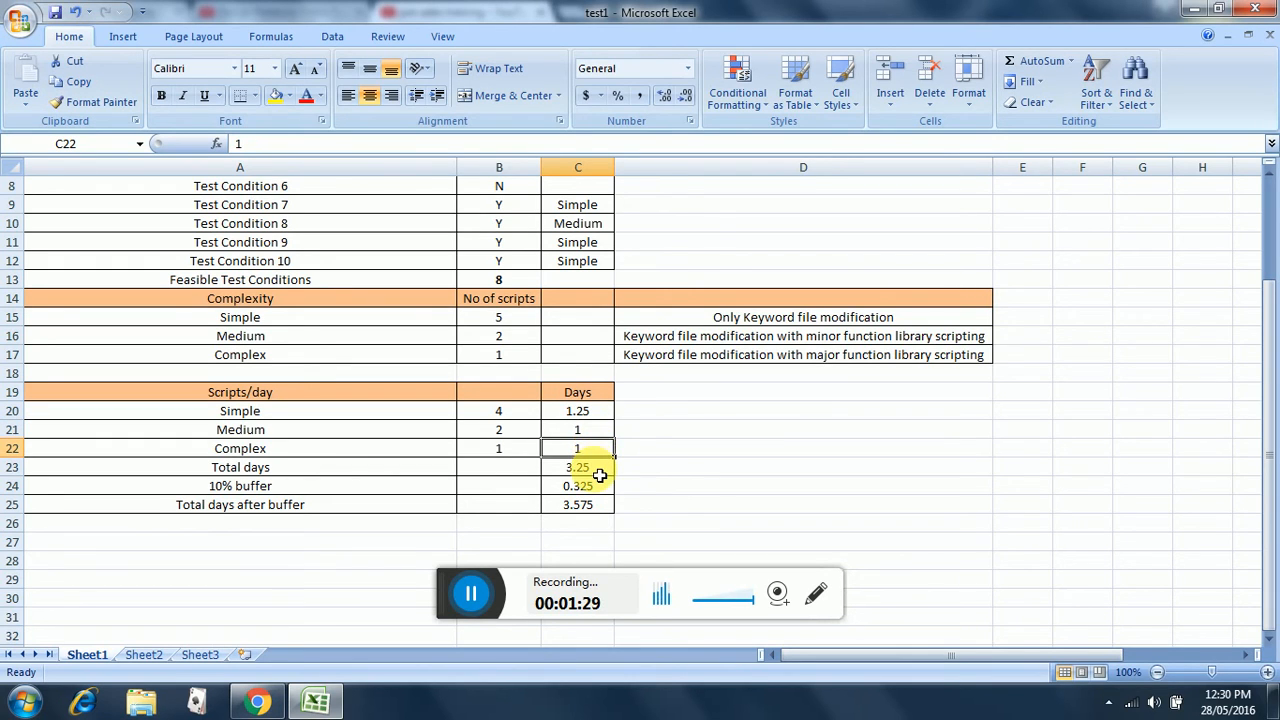
pyautogui.click(576, 468)
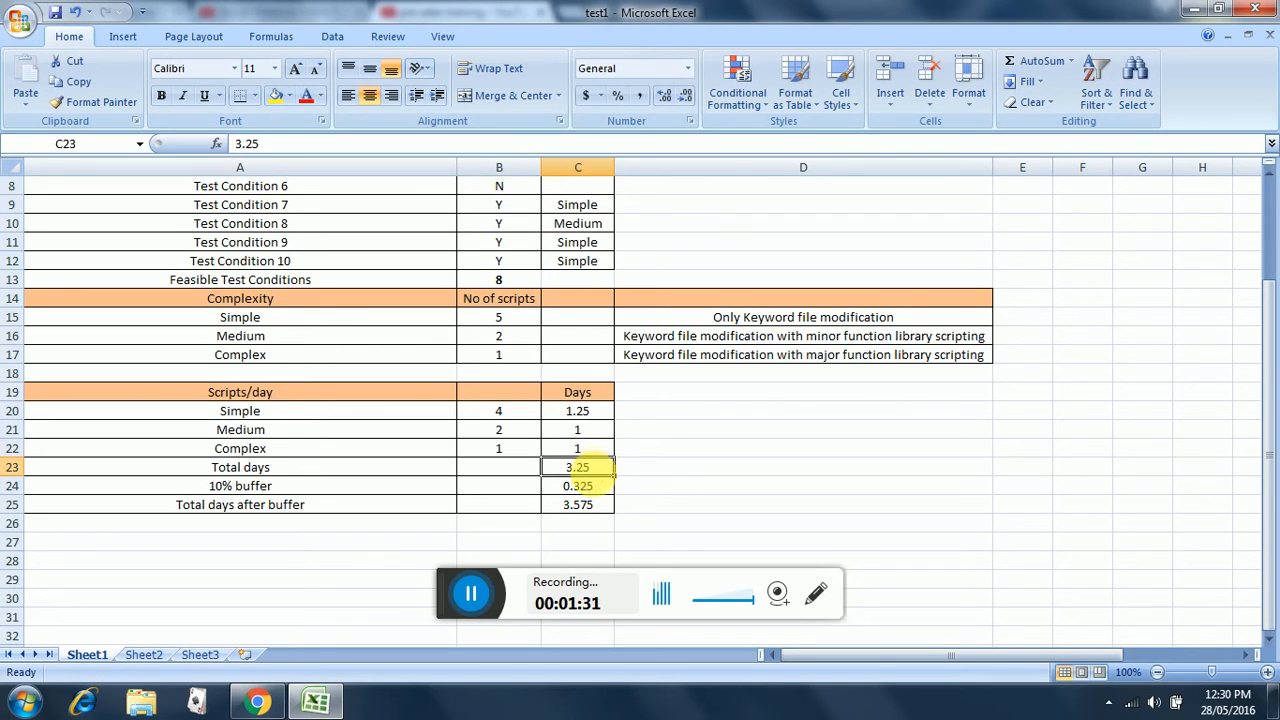
pyautogui.moveTo(604, 494)
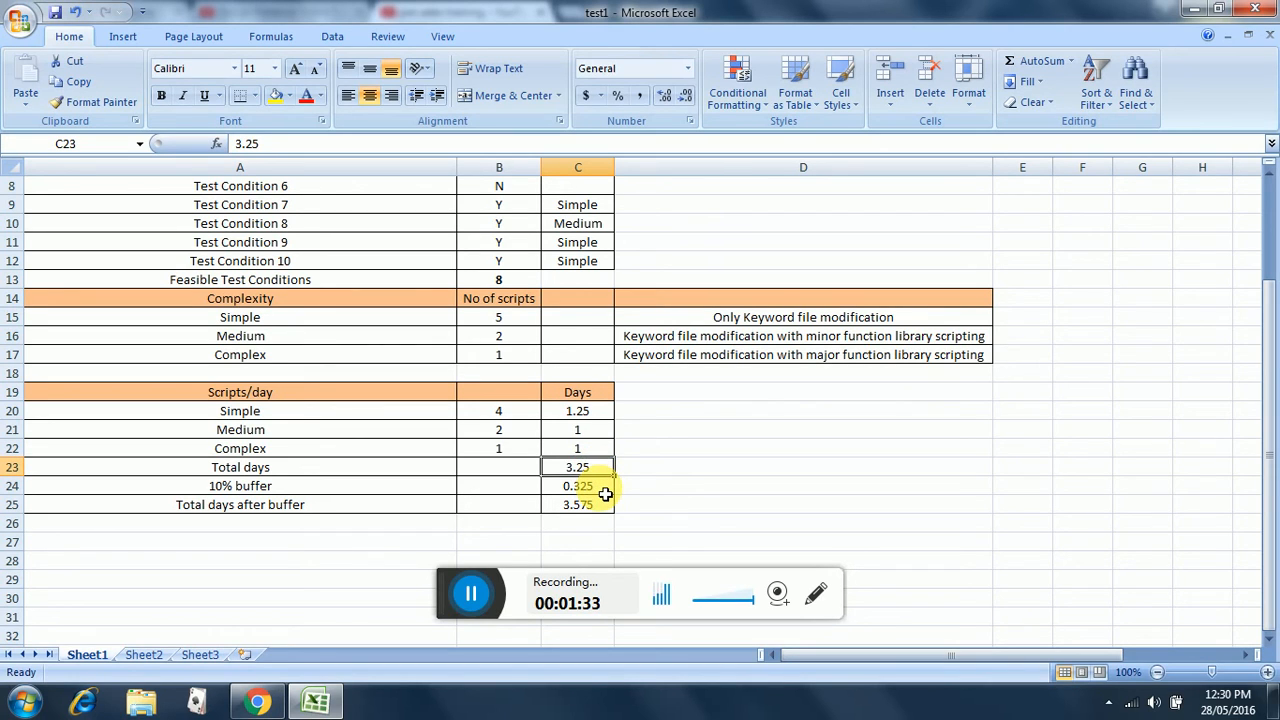
pyautogui.click(576, 486)
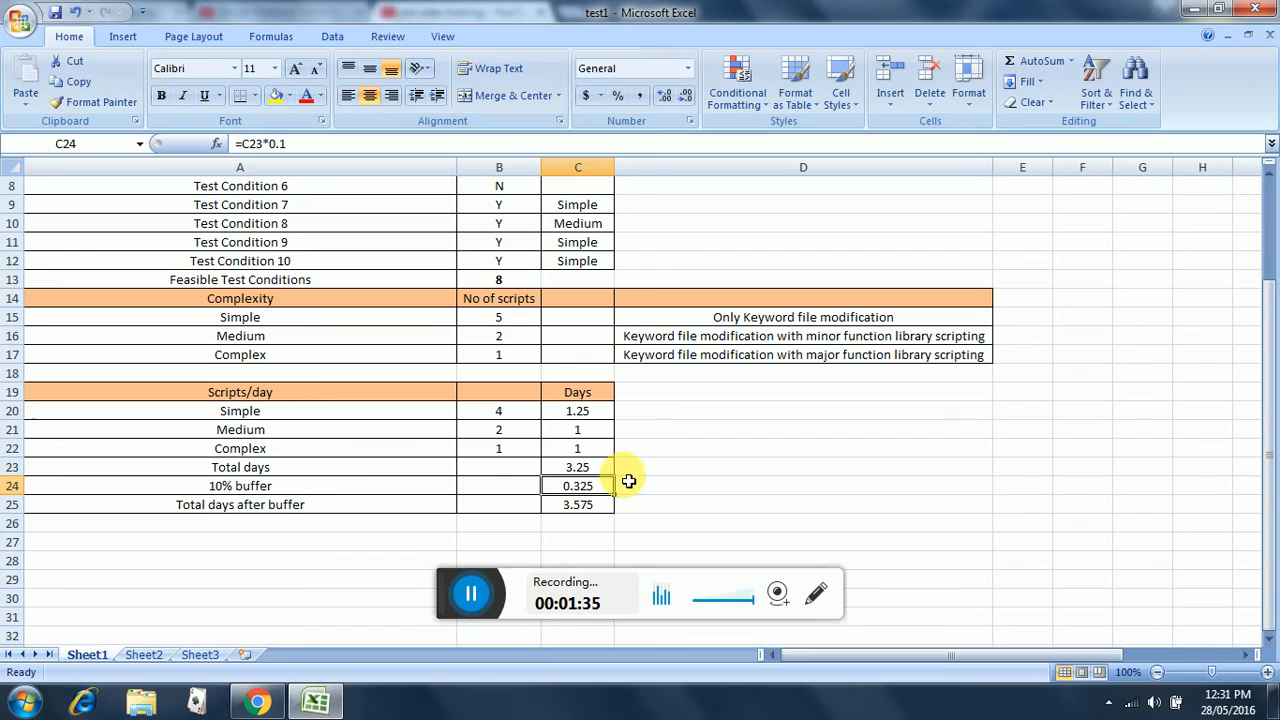
pyautogui.moveTo(614, 512)
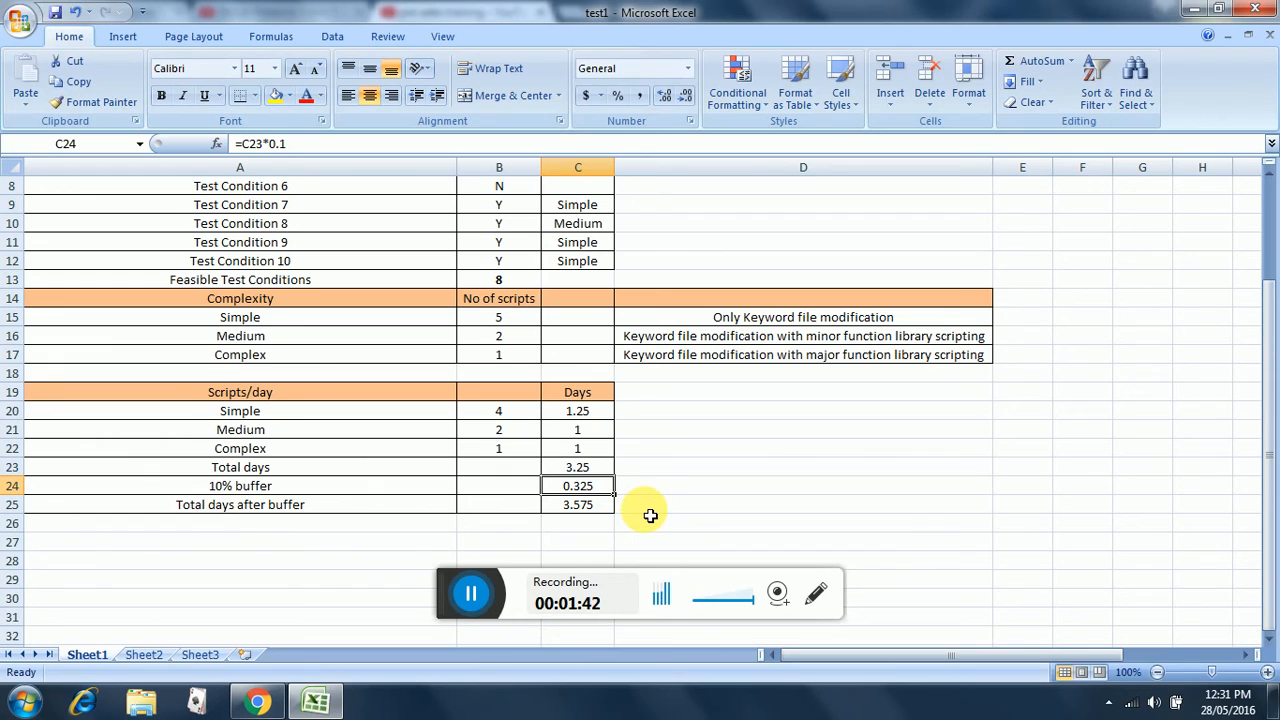
pyautogui.moveTo(660, 464)
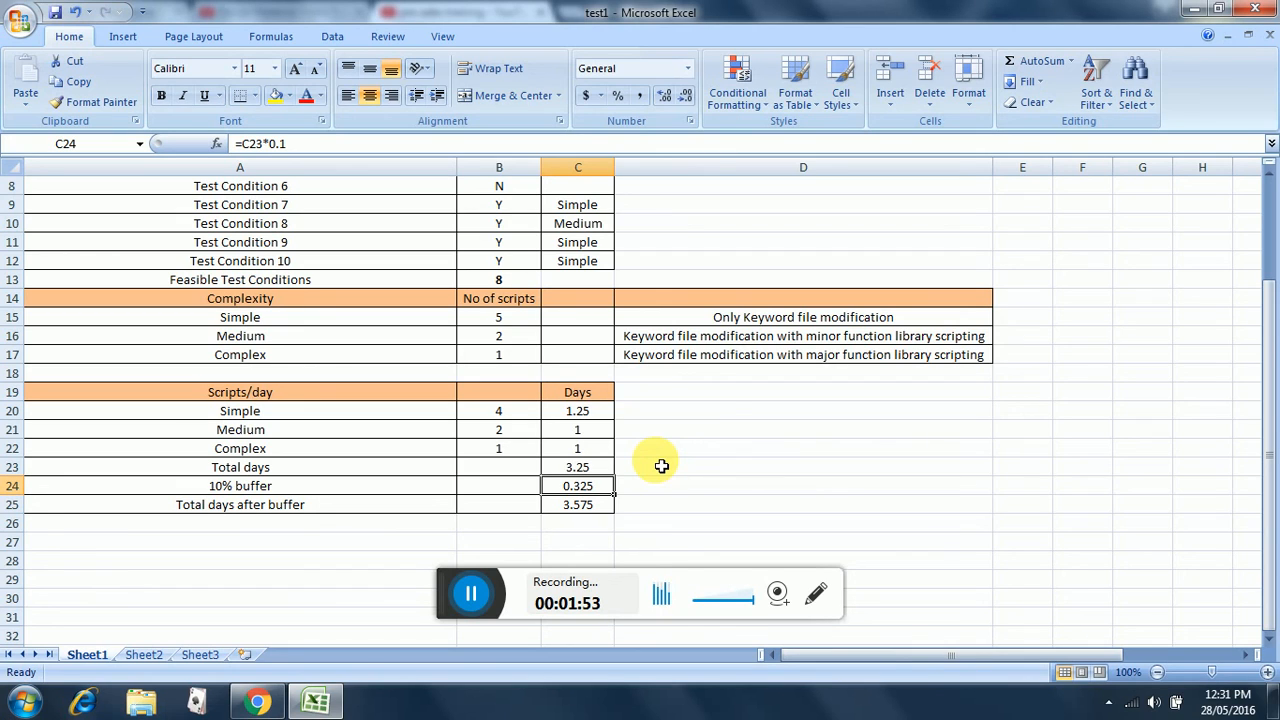
pyautogui.moveTo(744, 420)
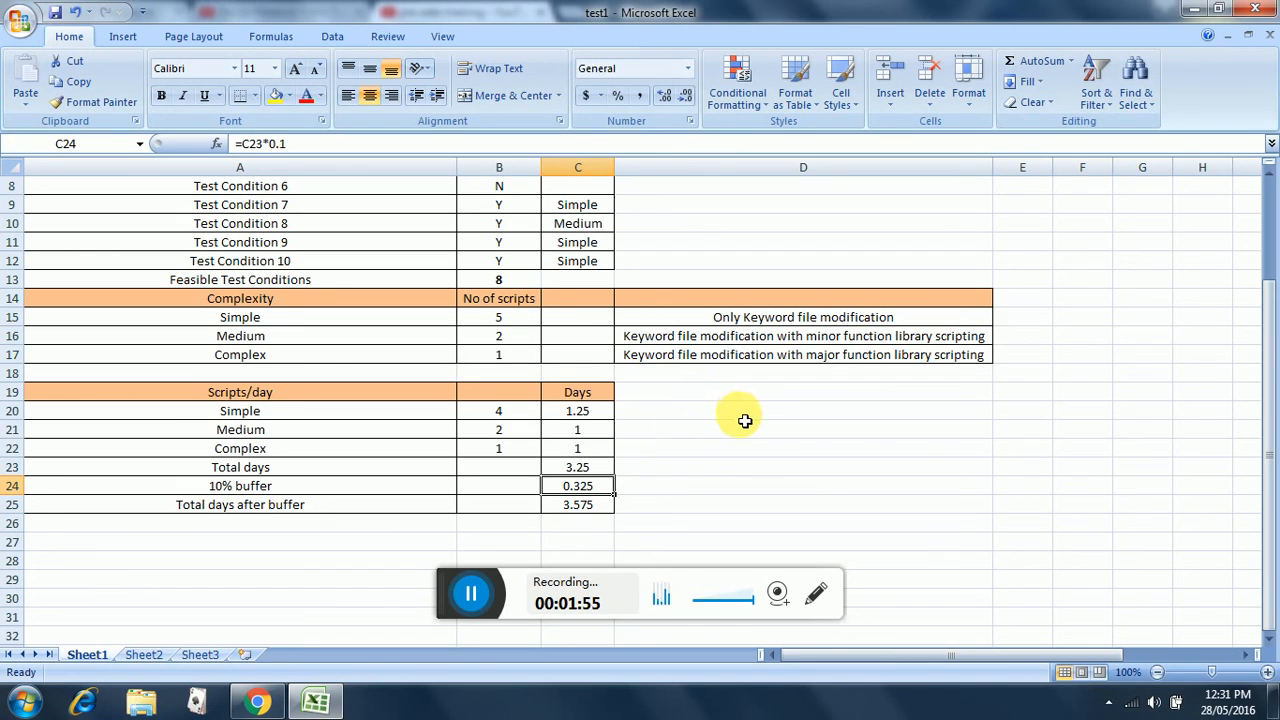
pyautogui.moveTo(712, 468)
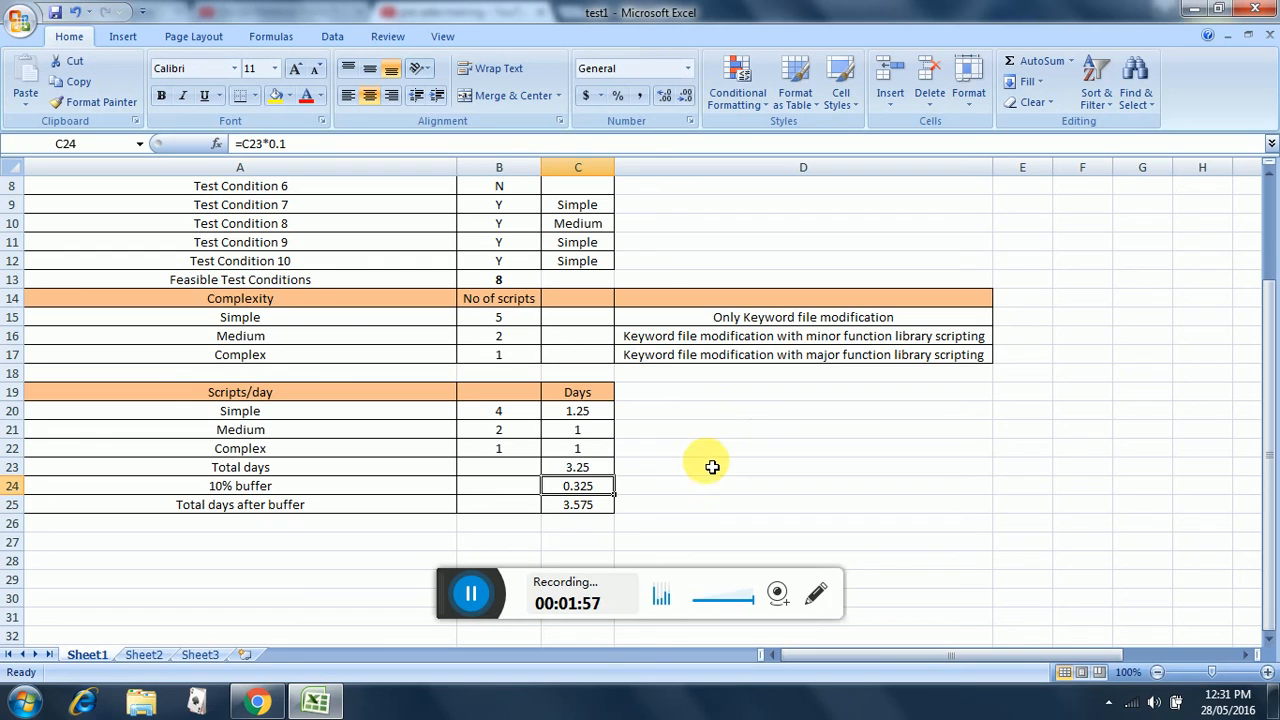